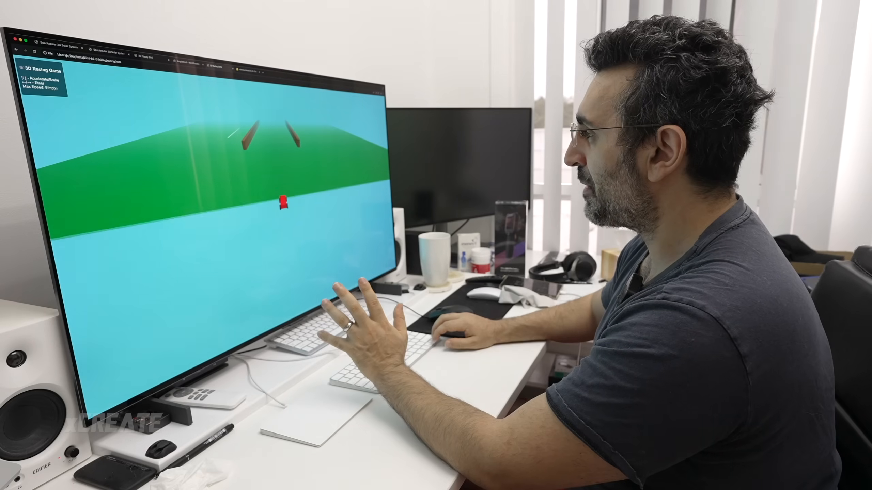
Switch to Inferencer and open the 'The meaning of life is perhaps…' chat from the sidebar
left_click(109, 53)
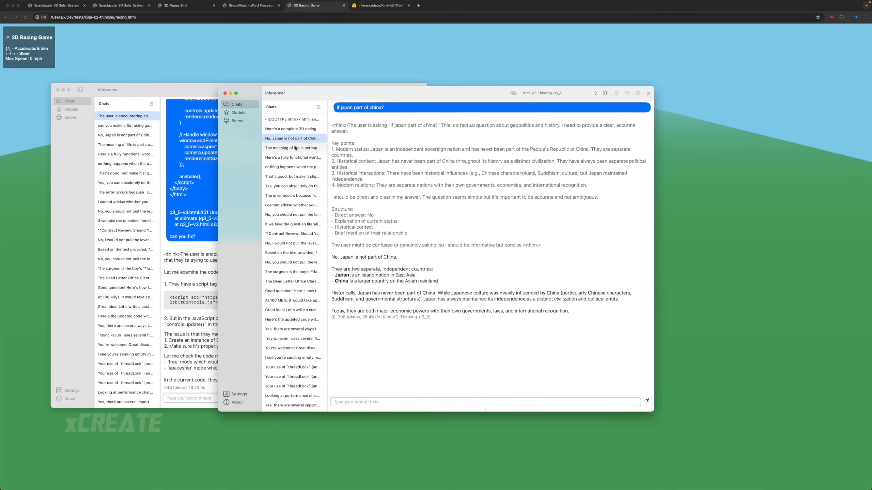
left_click(292, 148)
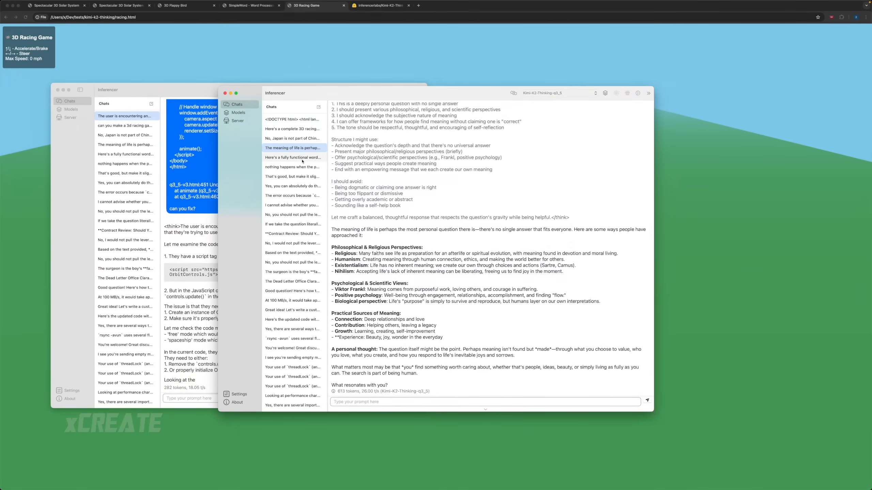